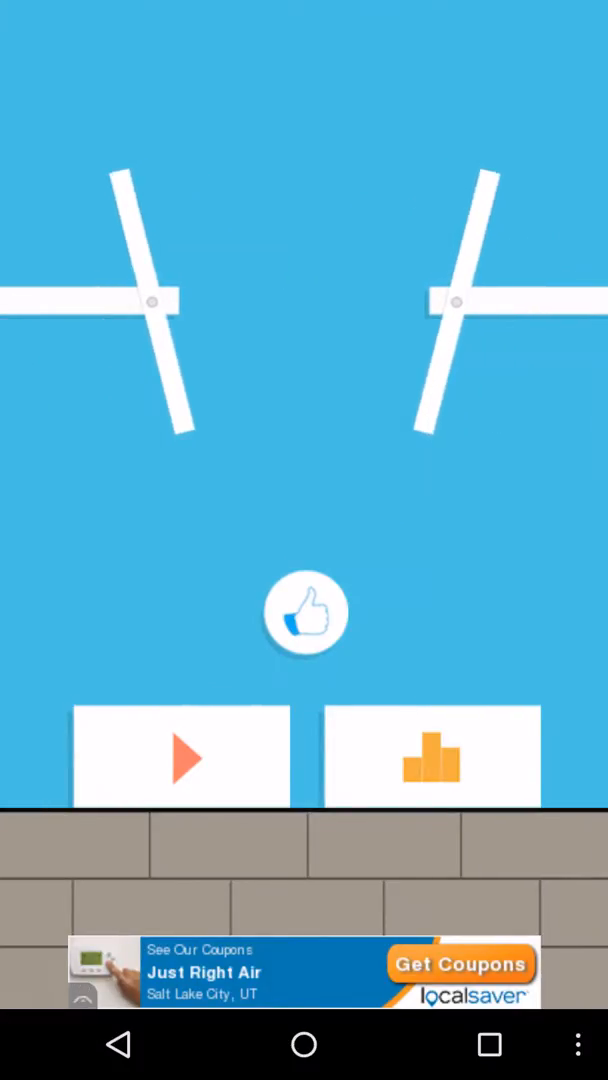
- Play a round to game over scoring 5 (best 15), then restart from the score screen
left_click(180, 756)
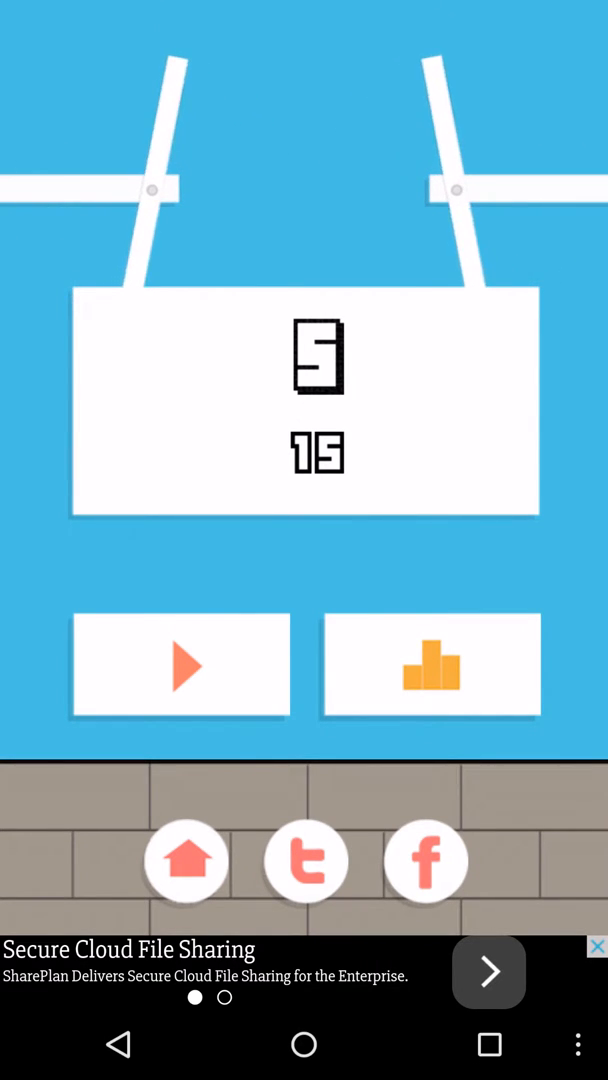
left_click(180, 664)
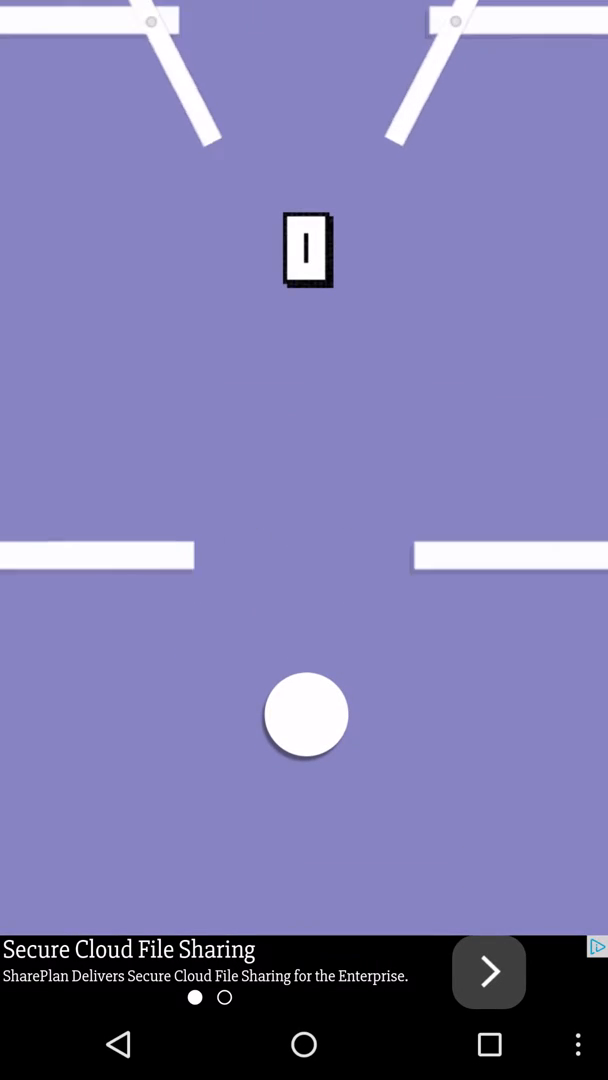